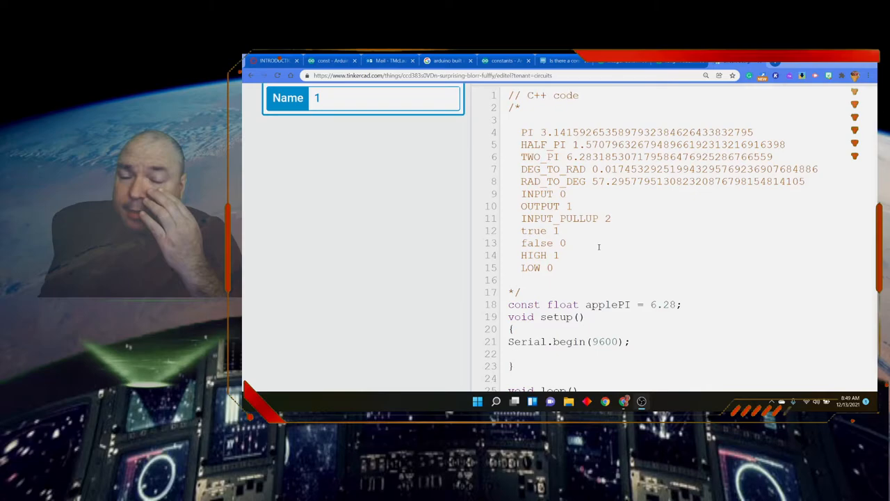
- Scroll through loop()'s println calls and the serial output of constants ending with 6.28
{"action": "scroll", "scroll_direction": "down", "scroll_amount": 3}
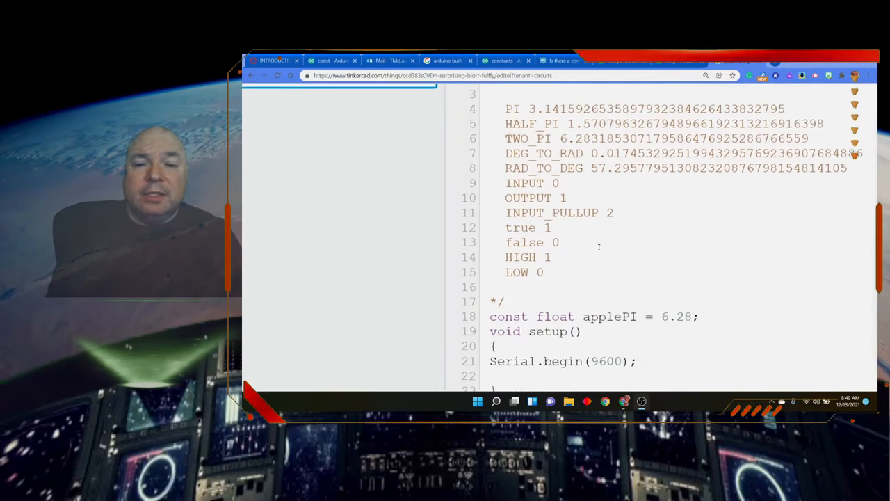
{"action": "scroll", "scroll_direction": "down", "scroll_amount": 3}
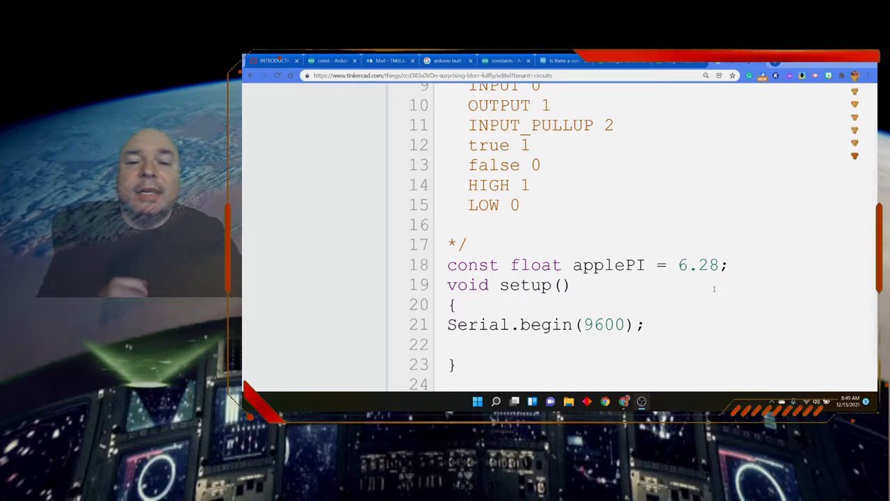
{"action": "scroll", "scroll_direction": "down", "scroll_amount": 3}
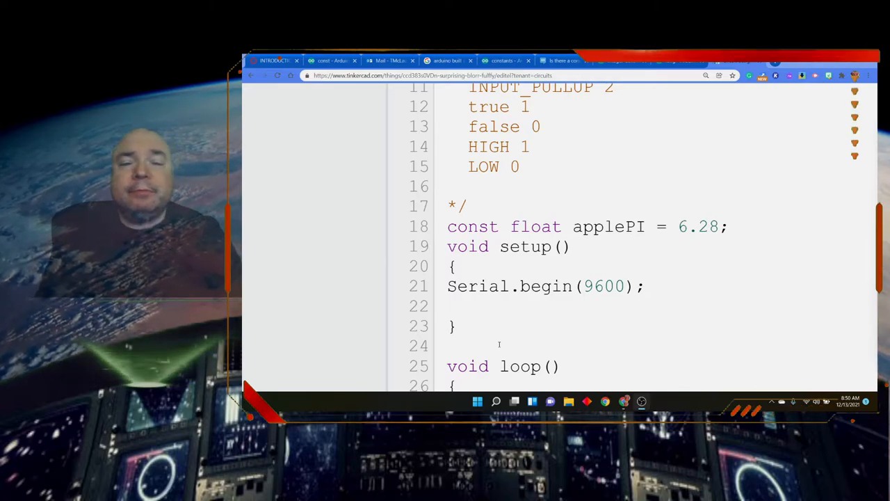
{"action": "scroll", "scroll_direction": "down", "scroll_amount": 3}
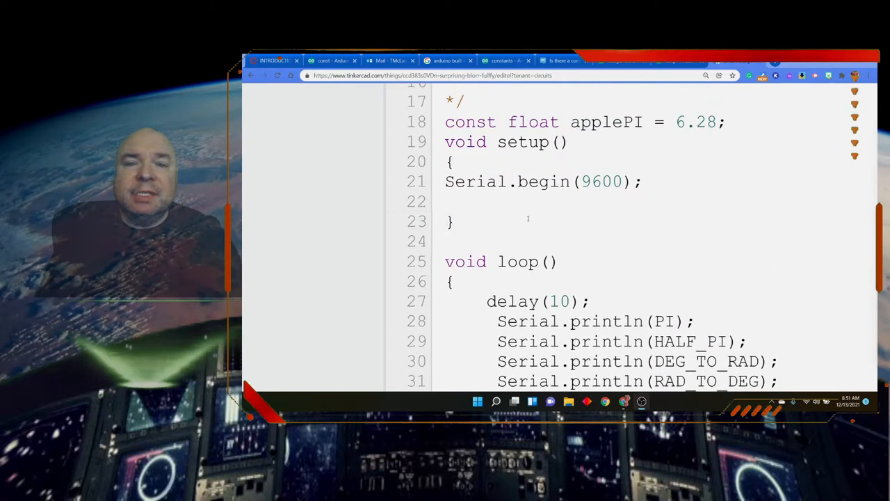
{"action": "mouse_move", "coordinate": [602, 245]}
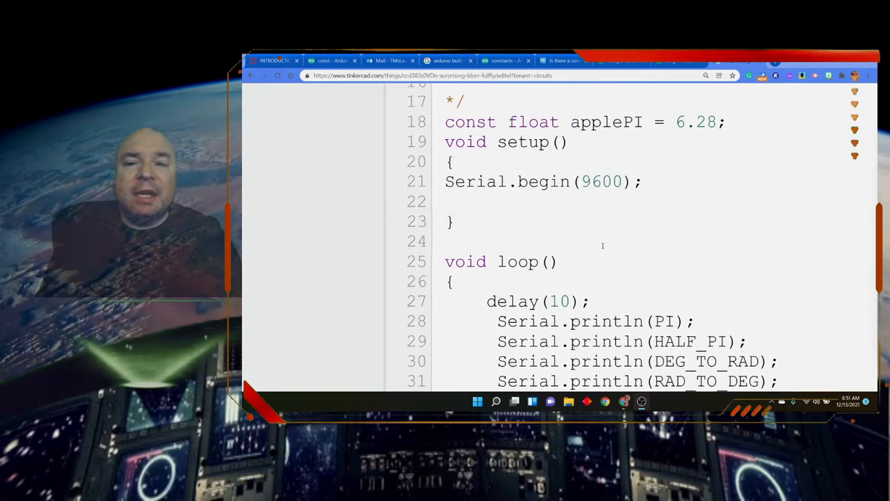
{"action": "scroll", "scroll_direction": "down", "scroll_amount": 3}
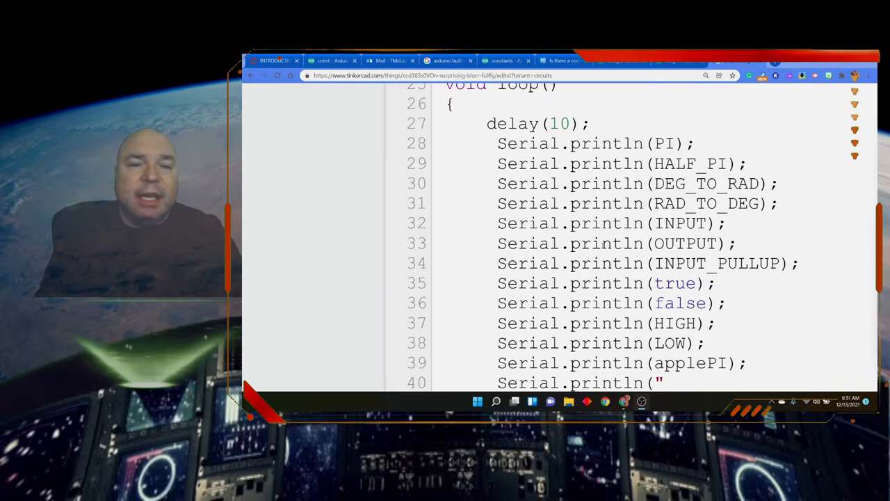
{"action": "scroll", "scroll_direction": "down", "scroll_amount": 3}
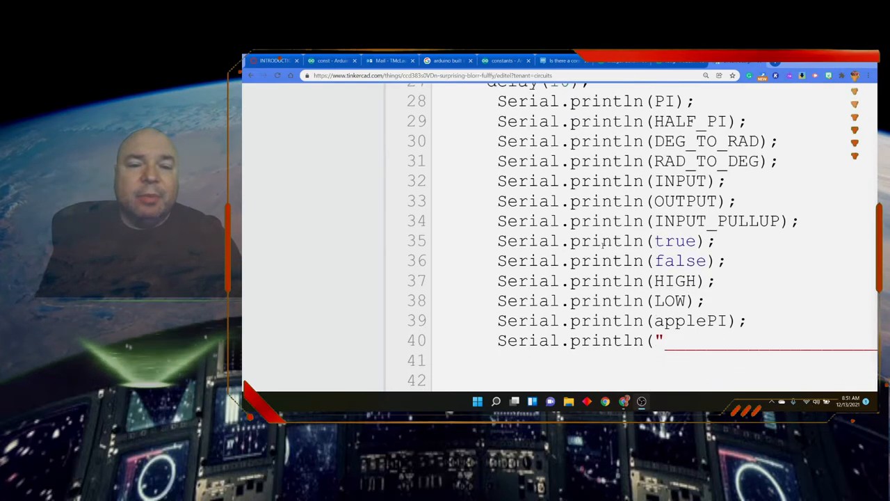
{"action": "scroll", "scroll_direction": "down", "scroll_amount": 3}
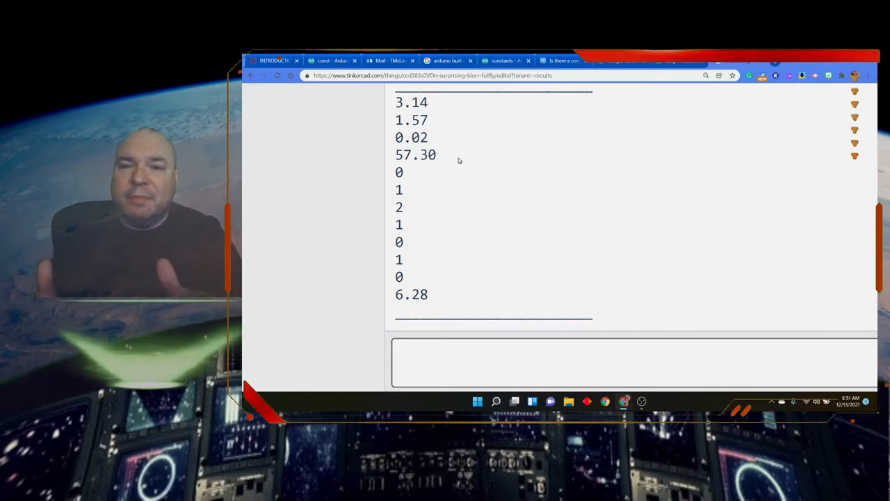
- Scroll from the serial output back to the top comment listing PI, HALF_PI and TWO_PI
{"action": "scroll", "scroll_direction": "down", "scroll_amount": 3}
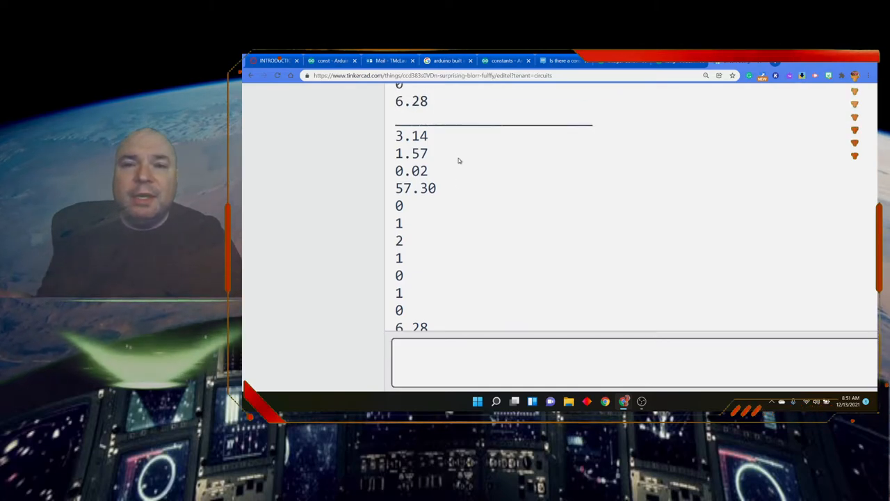
{"action": "scroll", "scroll_direction": "down", "scroll_amount": 3}
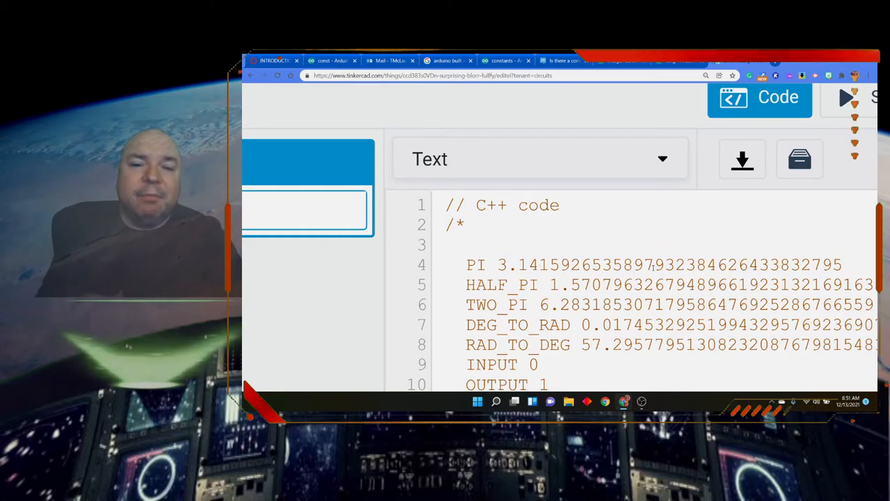
{"action": "scroll", "scroll_direction": "down", "scroll_amount": 3}
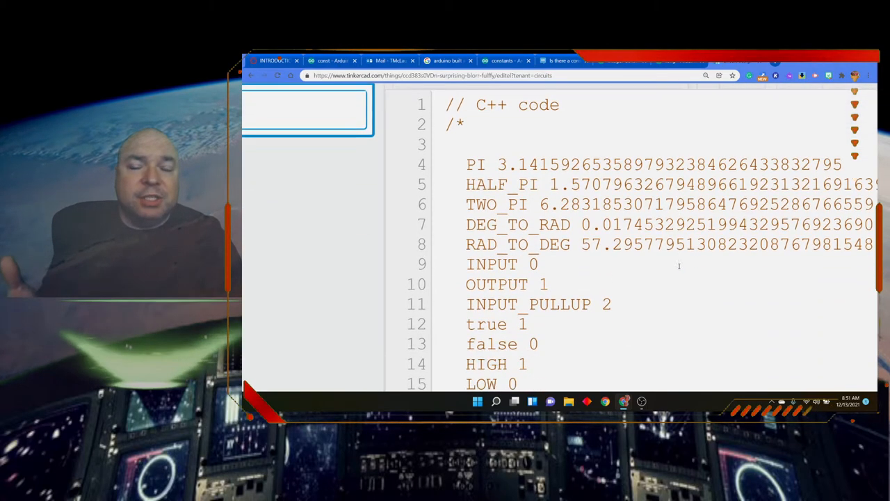
{"action": "scroll", "scroll_direction": "down", "scroll_amount": 3}
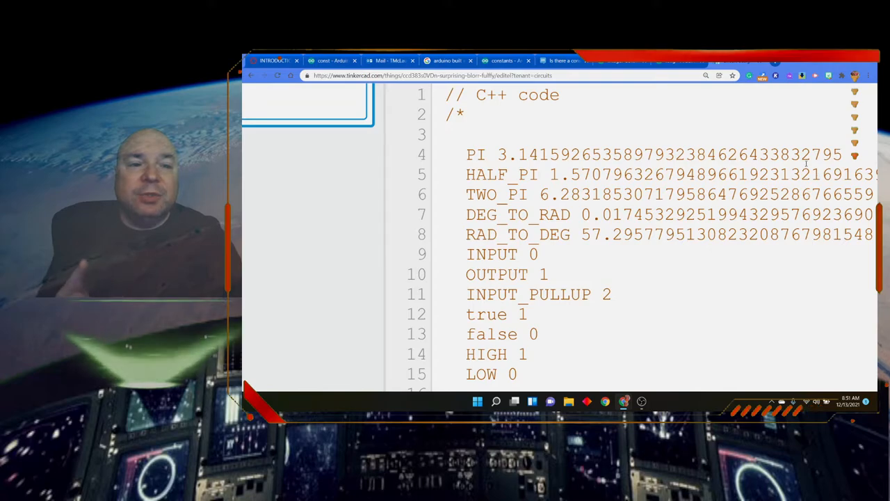
{"action": "scroll", "scroll_direction": "down", "scroll_amount": 3}
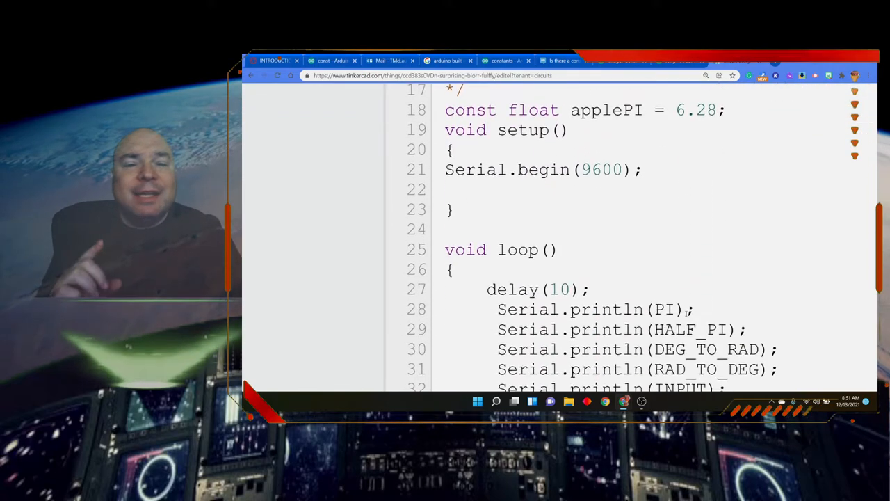
{"action": "scroll", "scroll_direction": "down", "scroll_amount": 3}
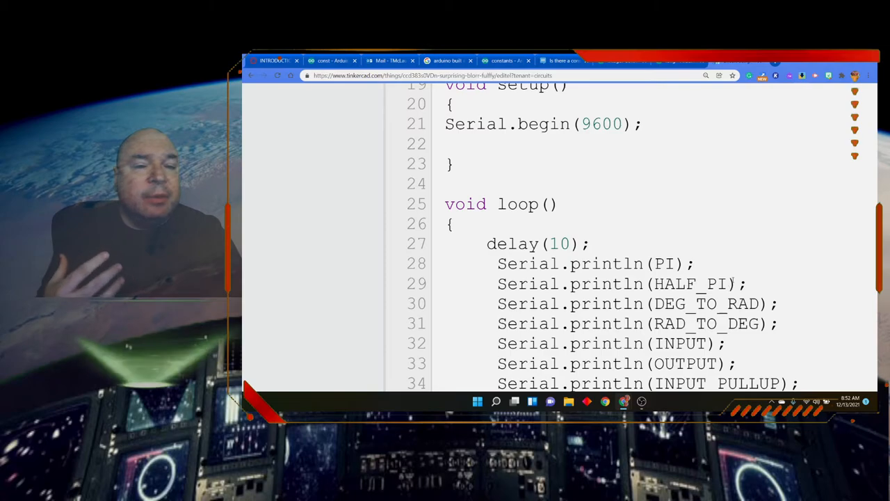
{"action": "scroll", "scroll_direction": "down", "scroll_amount": 3}
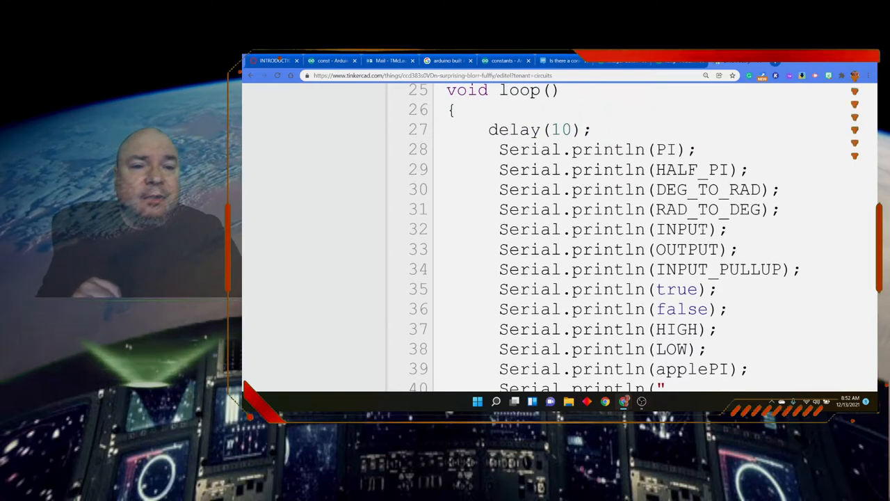
{"action": "scroll", "scroll_direction": "down", "scroll_amount": 3}
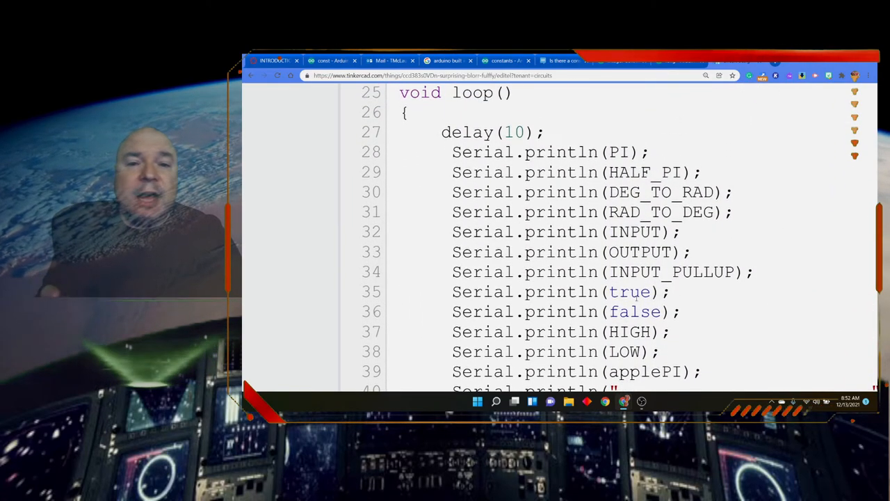
{"action": "scroll", "scroll_direction": "down", "scroll_amount": 3}
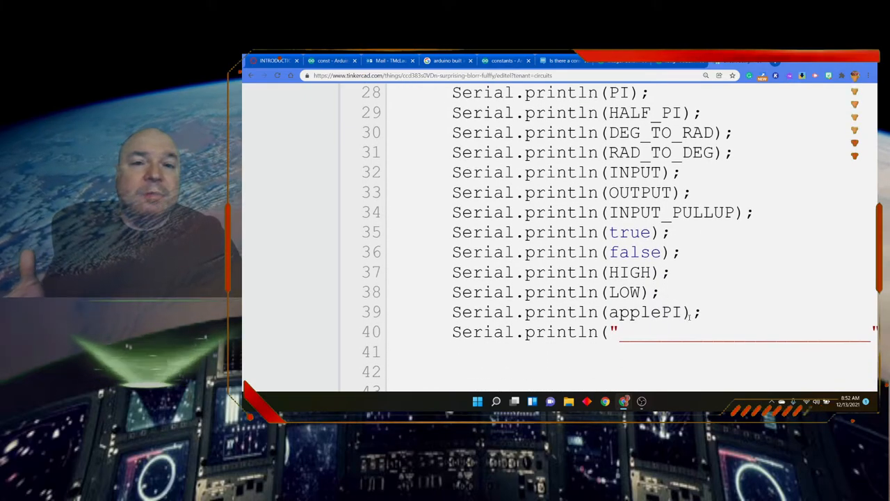
{"action": "scroll", "scroll_direction": "up", "scroll_amount": 3}
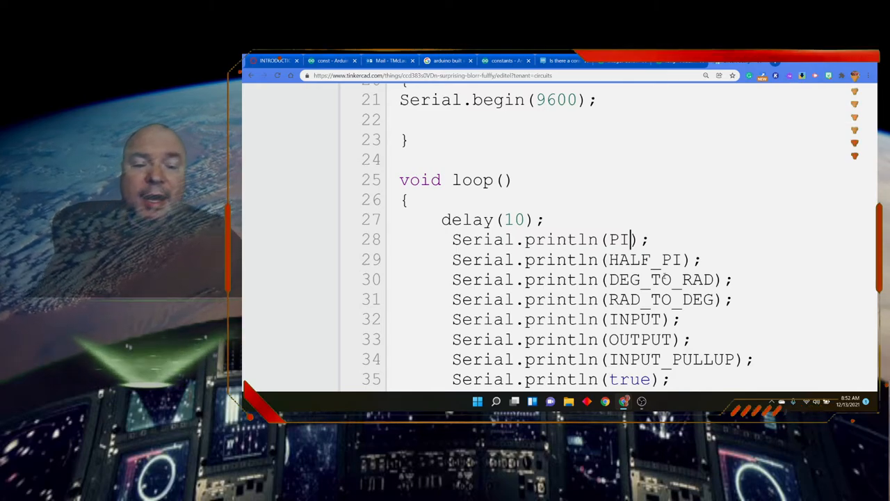
- Change Serial.println(PI) to Serial.println(PI*3*3)
{"action": "type", "text": "*"}
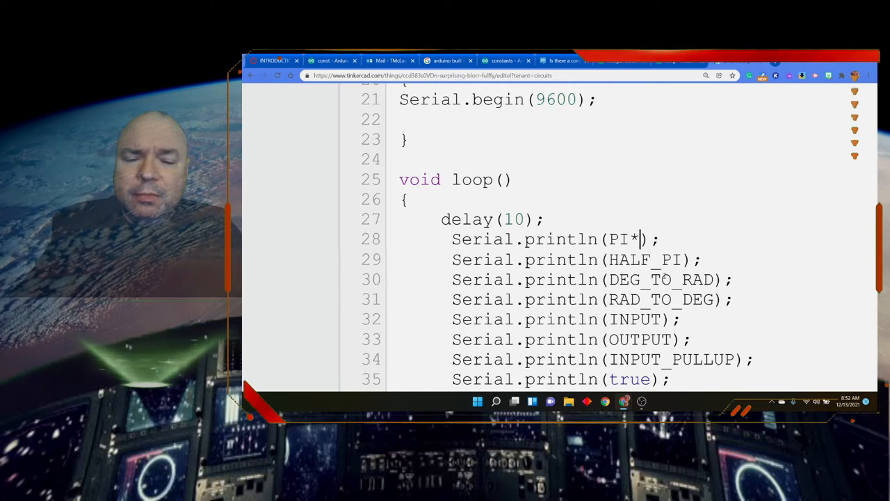
{"action": "type", "text": "3*3"}
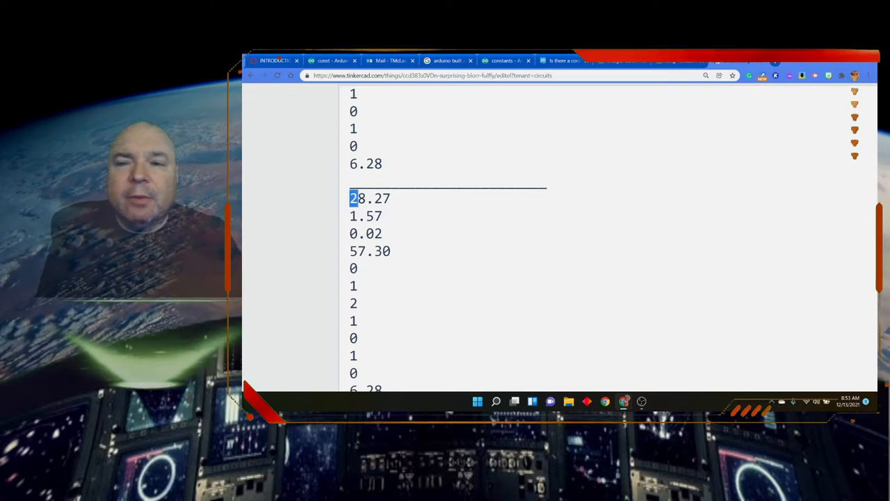
{"action": "left_click_drag", "start_coordinate": [355, 199], "coordinate": [393, 198]}
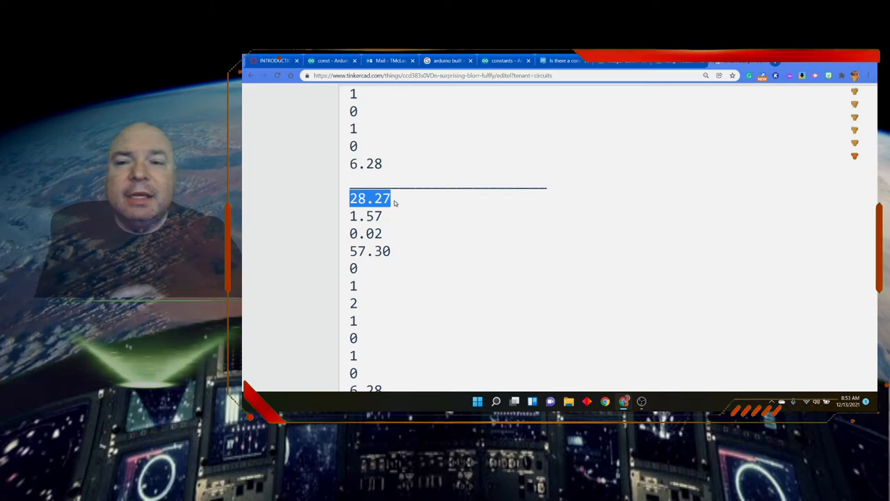
{"action": "mouse_move", "coordinate": [431, 247]}
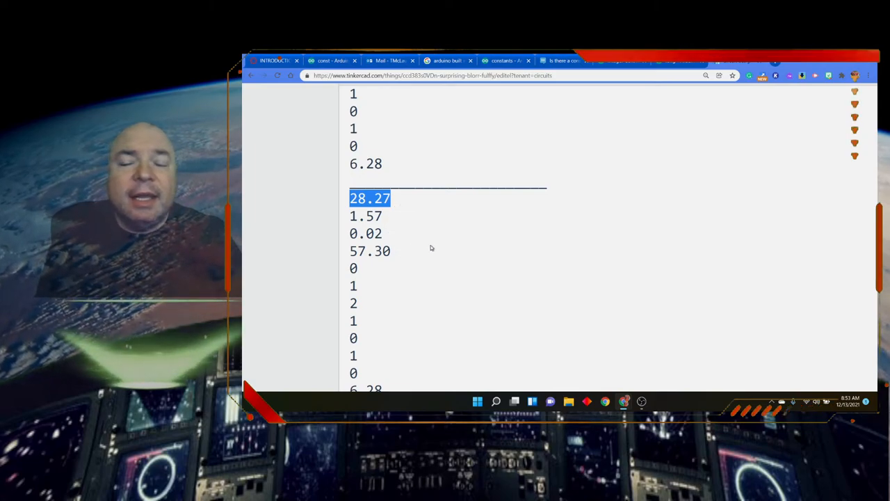